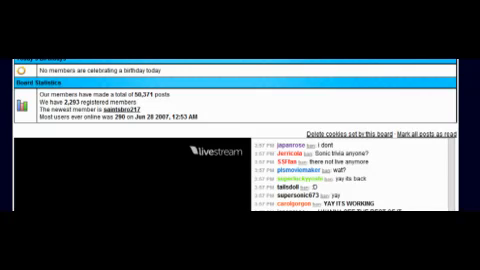
Scroll through chat, Twitter and the Steam store down to the featured Halloween sale banner.
scroll("down", 3)
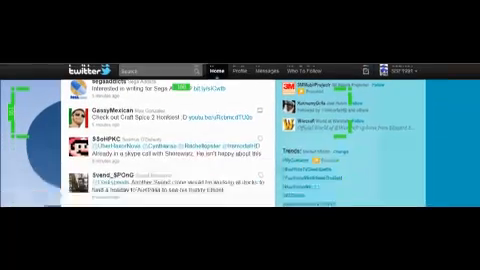
scroll("down", 3)
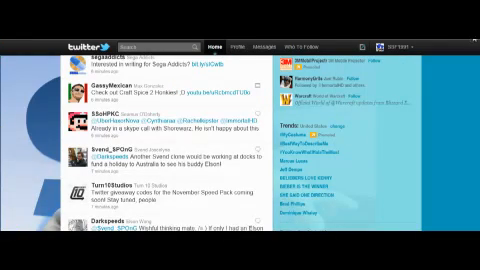
scroll("down", 3)
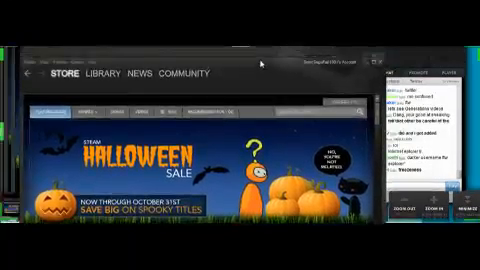
scroll("down", 3)
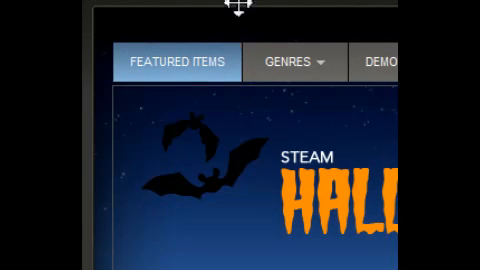
left_click(292, 60)
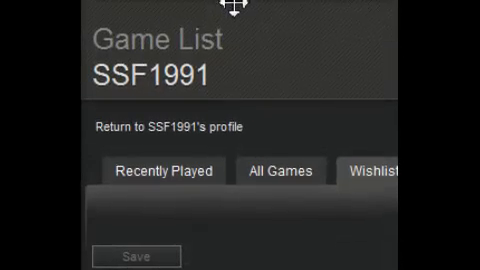
scroll("down", 3)
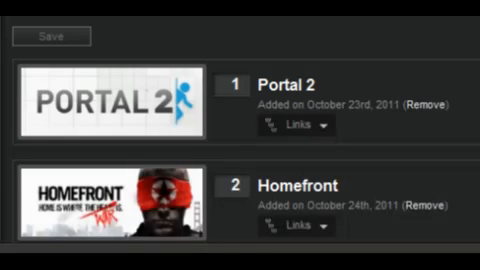
scroll("down", 3)
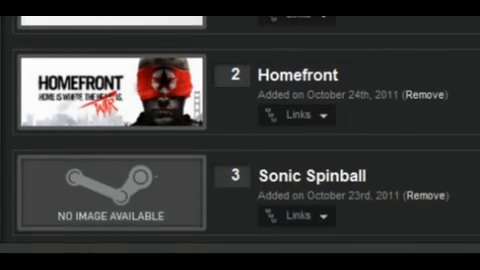
scroll("down", 3)
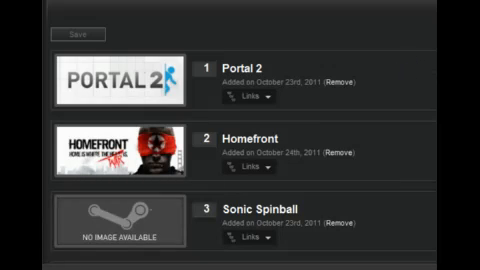
scroll("down", 3)
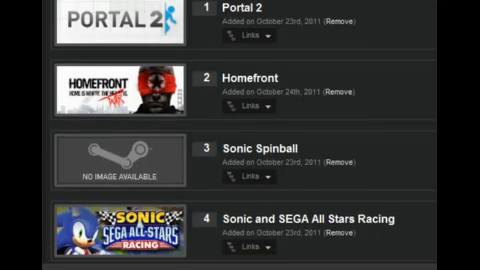
scroll("down", 3)
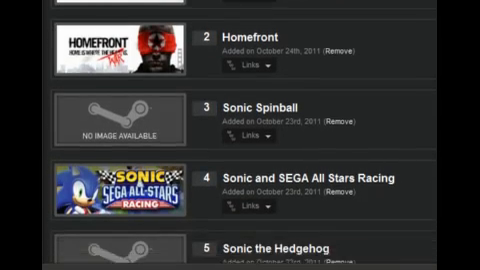
scroll("down", 3)
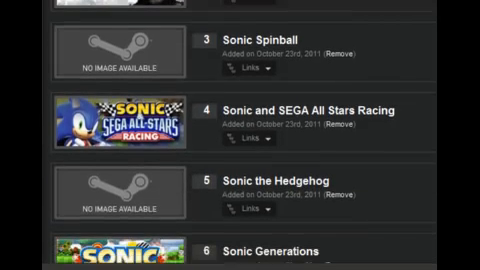
scroll("down", 3)
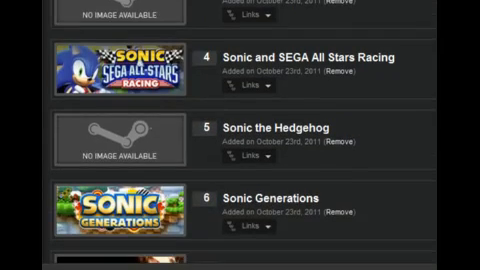
scroll("down", 3)
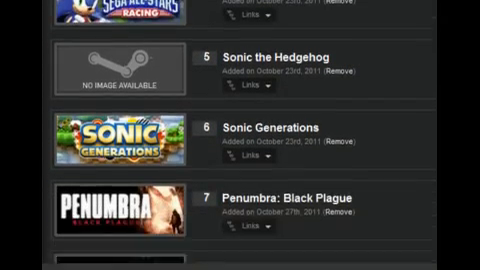
scroll("down", 3)
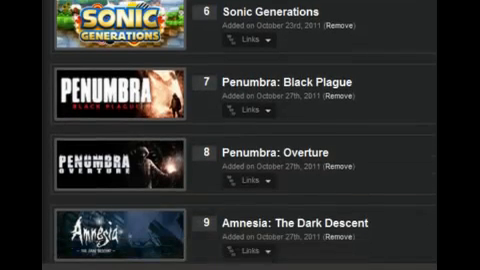
scroll("down", 3)
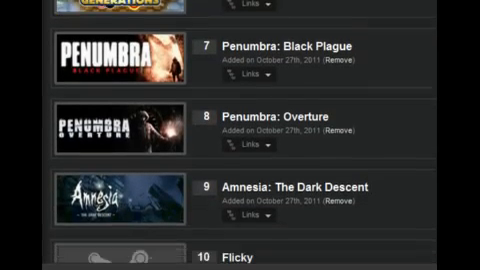
scroll("down", 3)
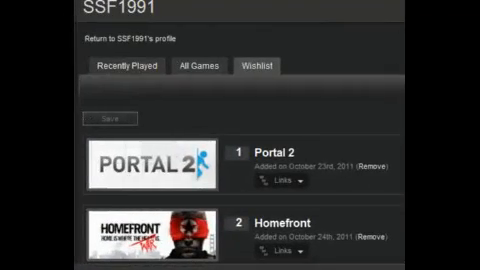
scroll("down", 3)
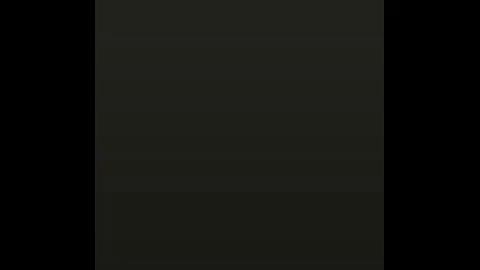
mouse_move(262, 16)
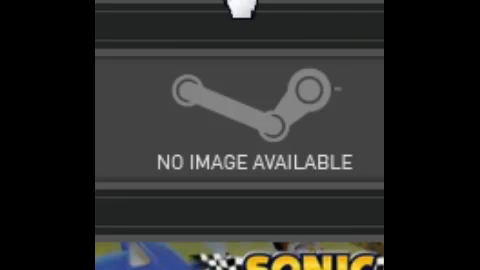
Scroll down the SSF1991 wishlist from Sonic Generations through Amnesia, Flicky and Ristar.
scroll("down", 3)
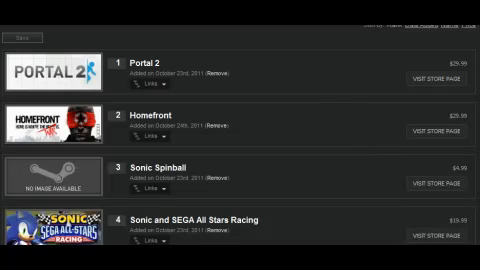
scroll("down", 3)
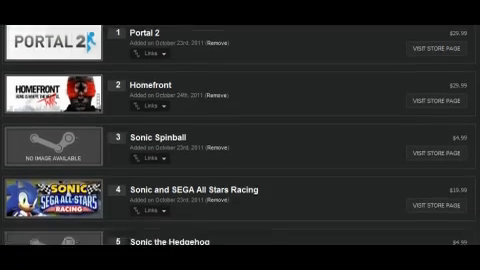
scroll("down", 3)
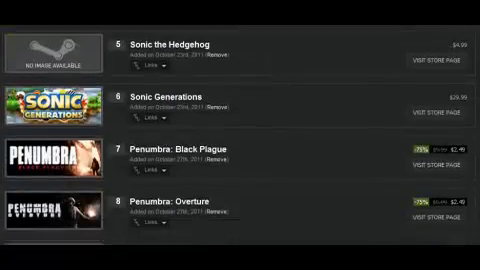
scroll("down", 3)
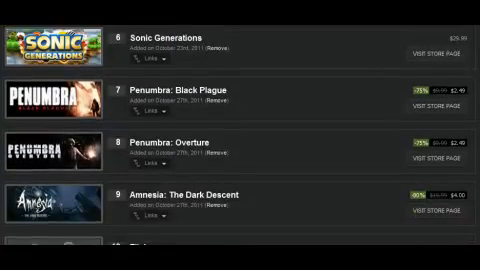
scroll("down", 3)
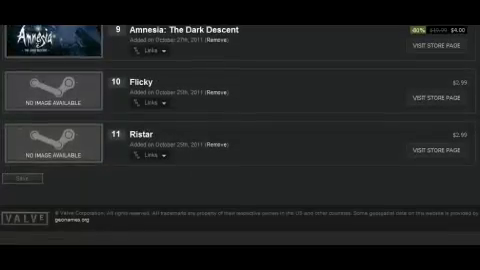
Scroll the wishlist back up to the top at Portal 2.
scroll("up", 3)
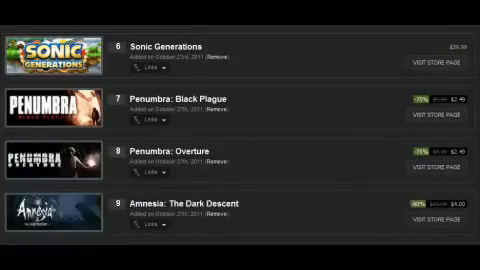
scroll("up", 3)
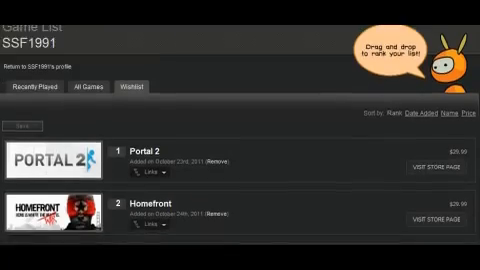
scroll("down", 3)
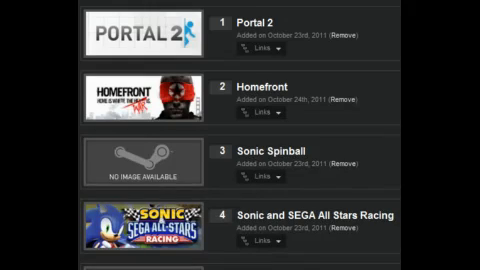
scroll("down", 3)
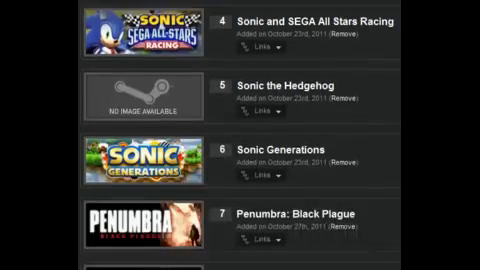
scroll("down", 3)
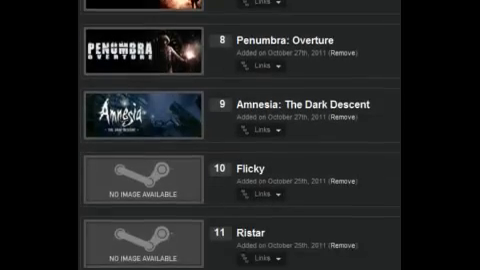
scroll("down", 3)
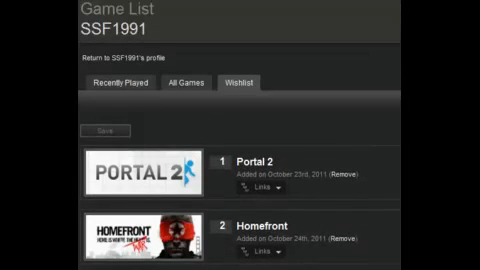
scroll("down", 3)
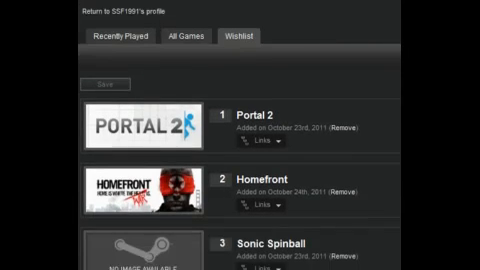
scroll("down", 3)
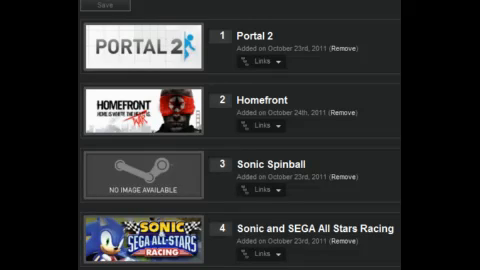
mouse_move(224, 8)
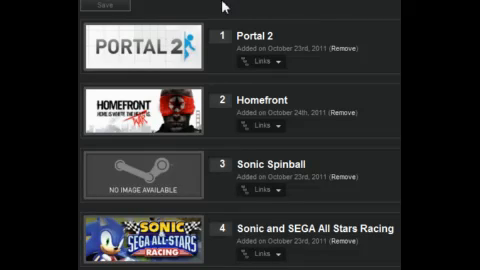